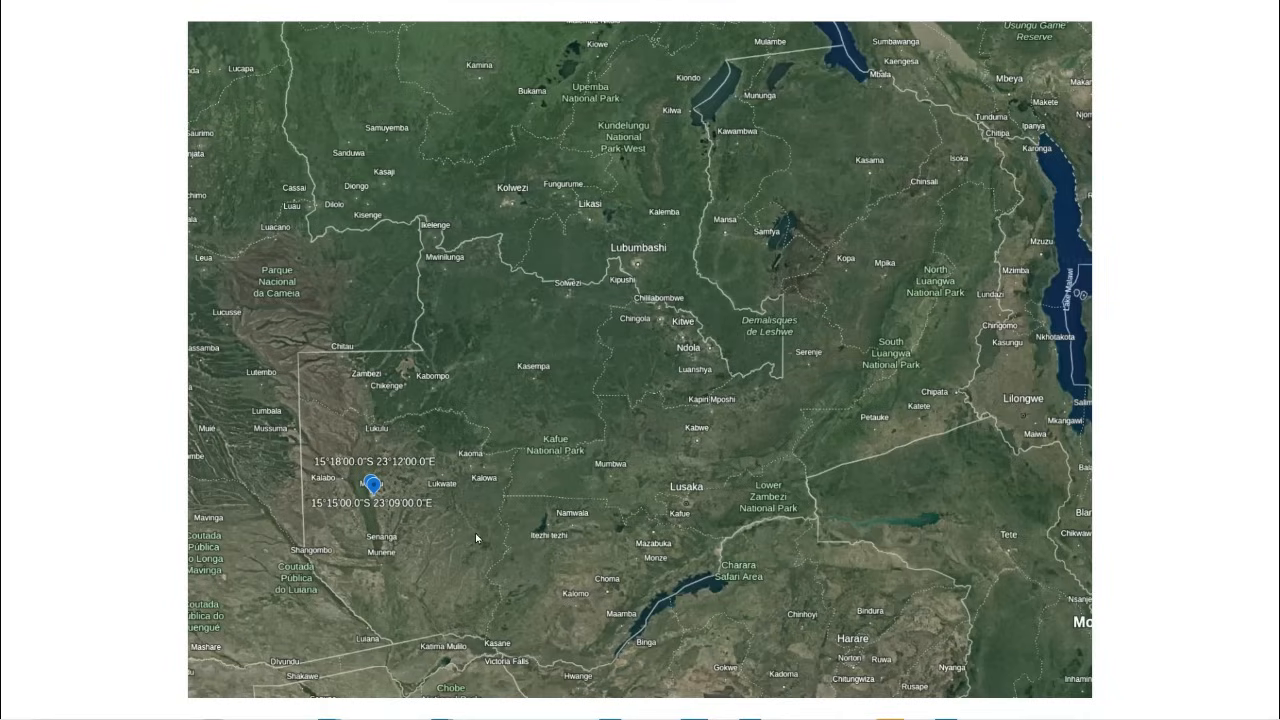
pyautogui.moveTo(396, 496)
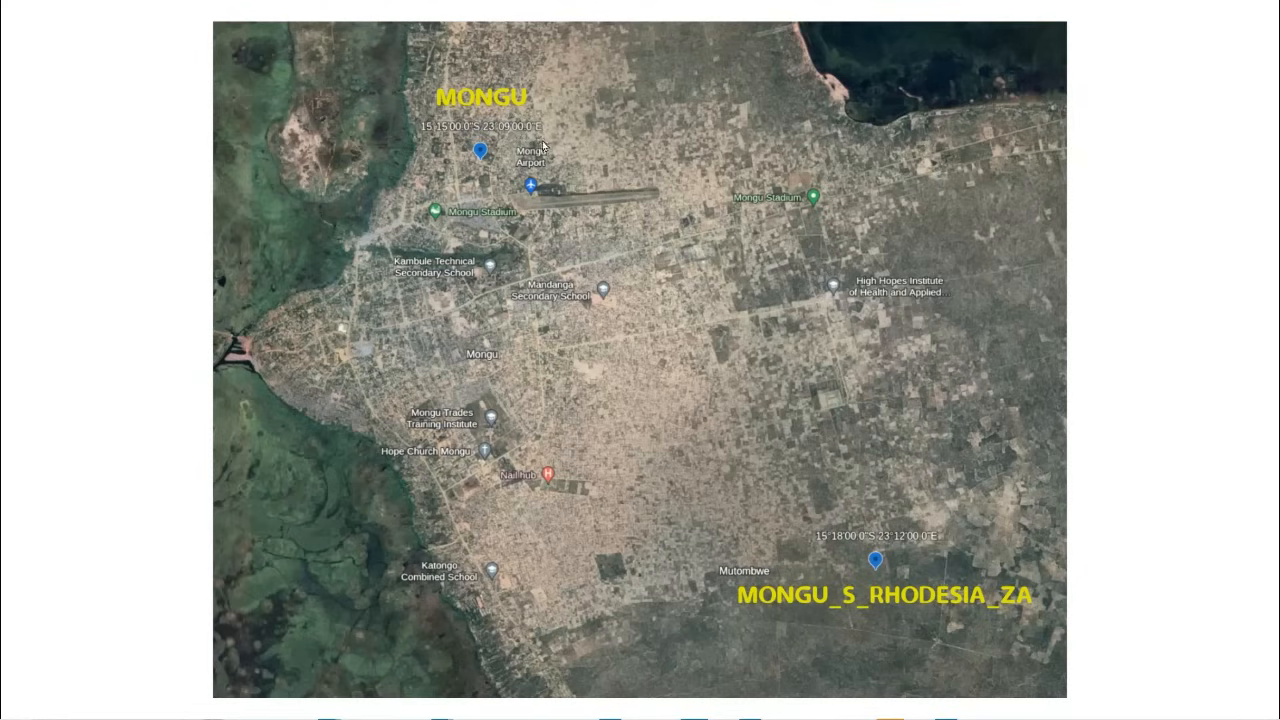
pyautogui.moveTo(540, 124)
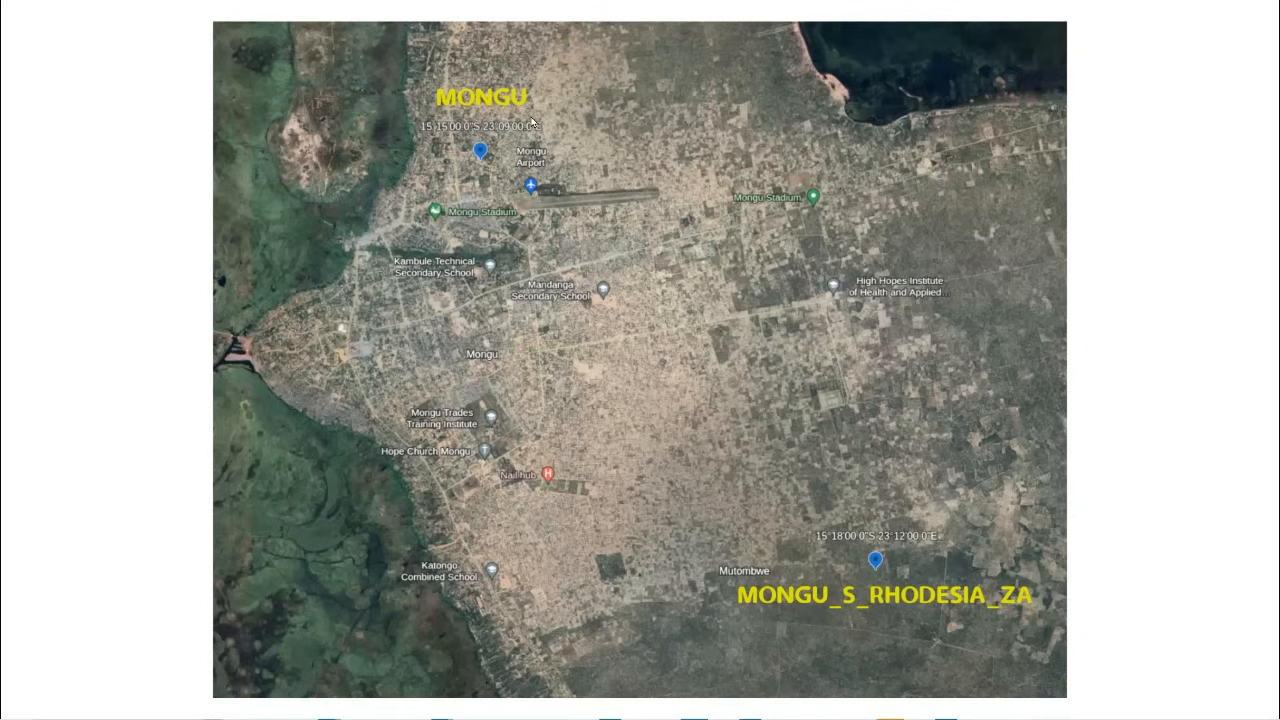
pyautogui.moveTo(760, 432)
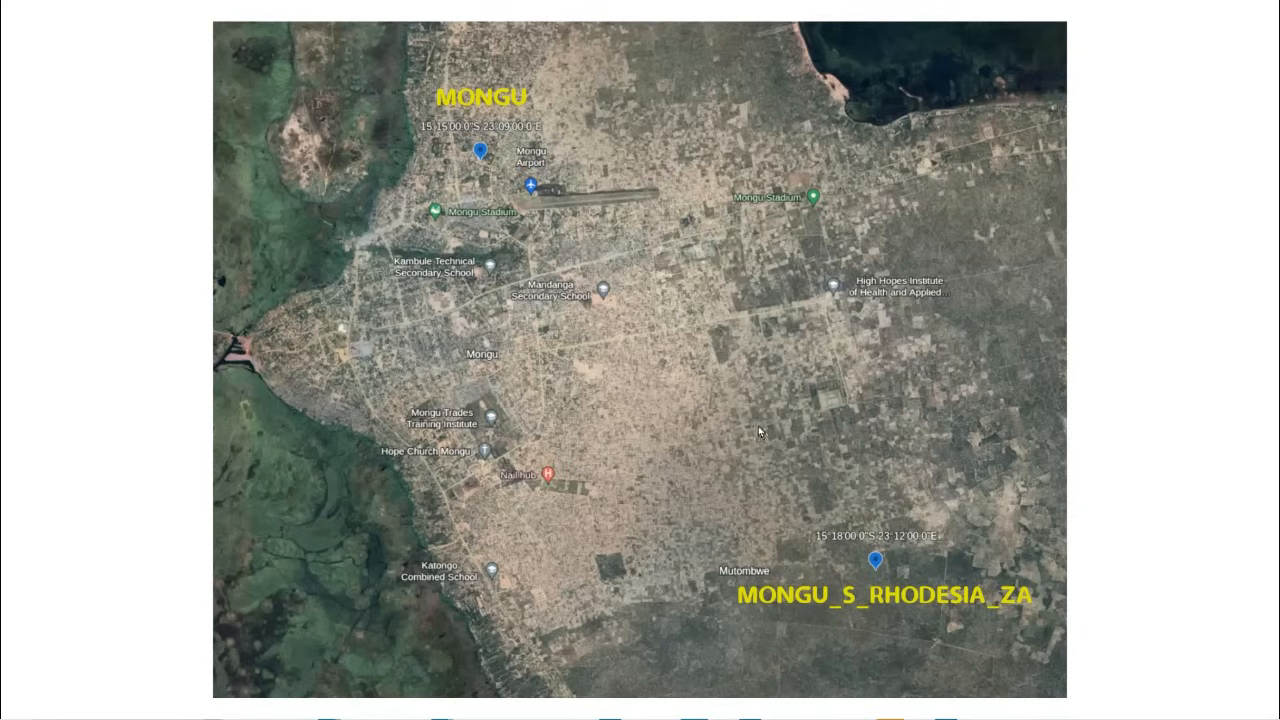
pyautogui.moveTo(948, 612)
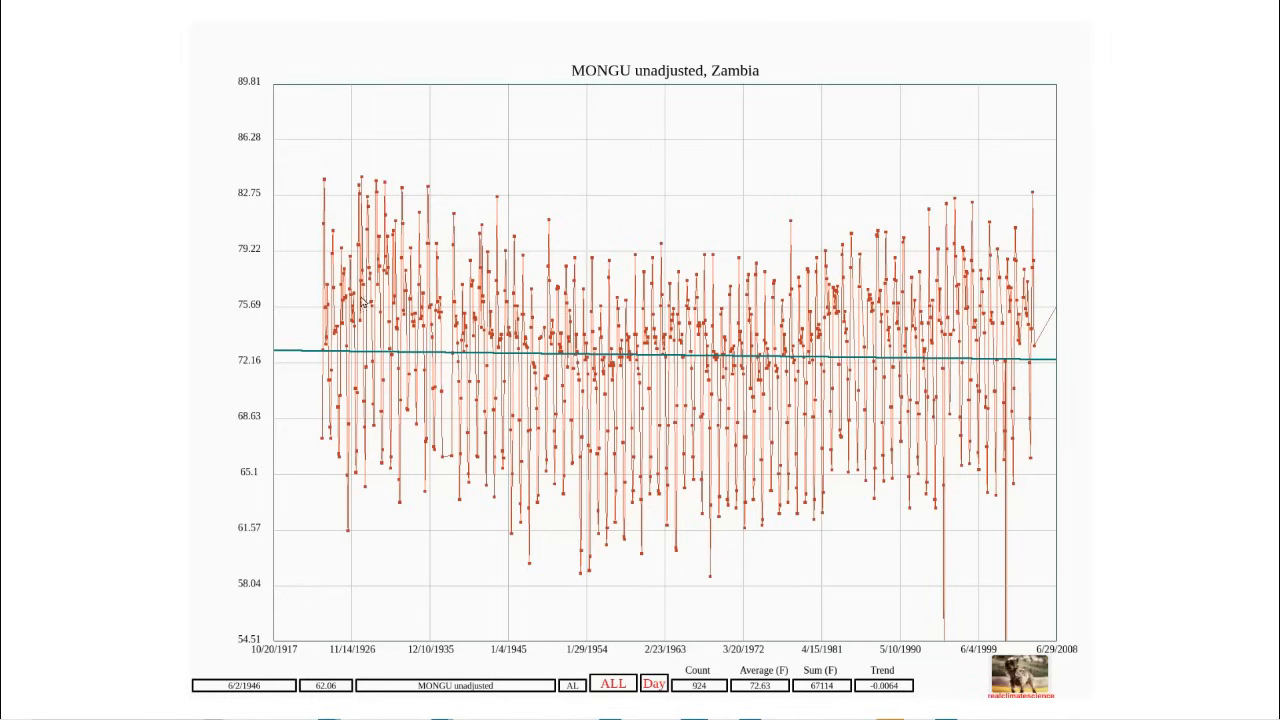
pyautogui.moveTo(372, 282)
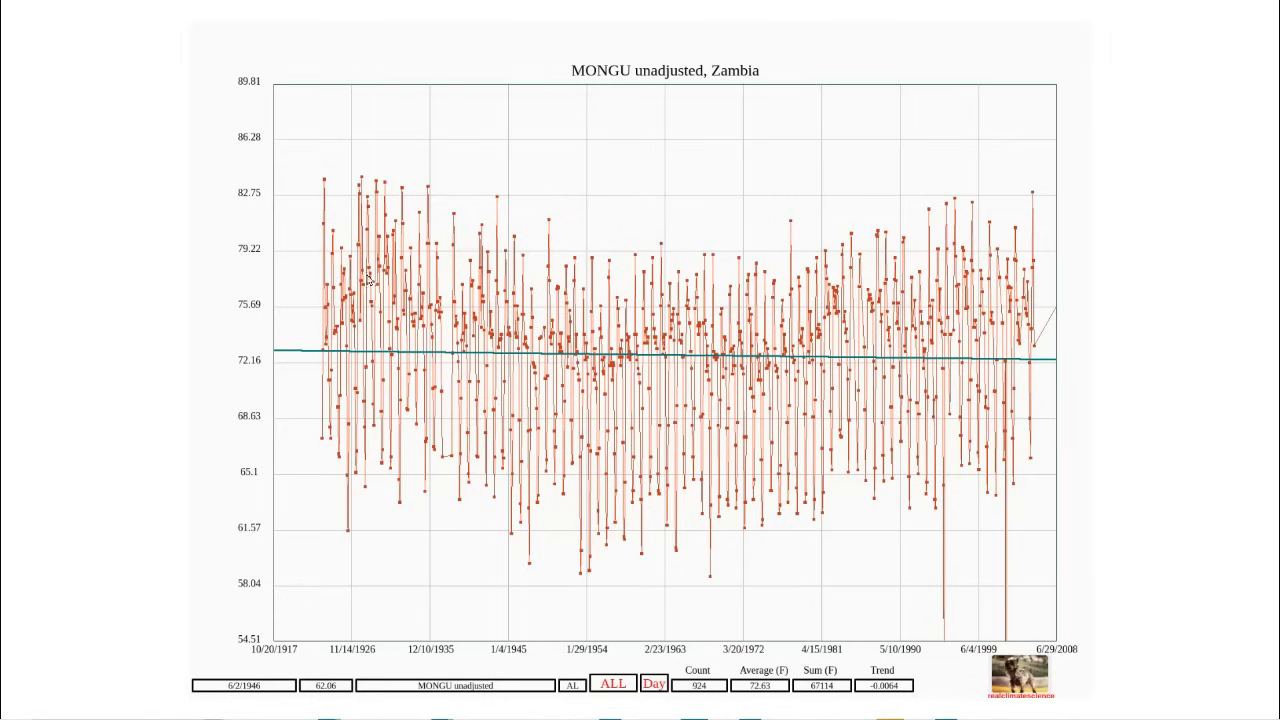
pyautogui.moveTo(630, 364)
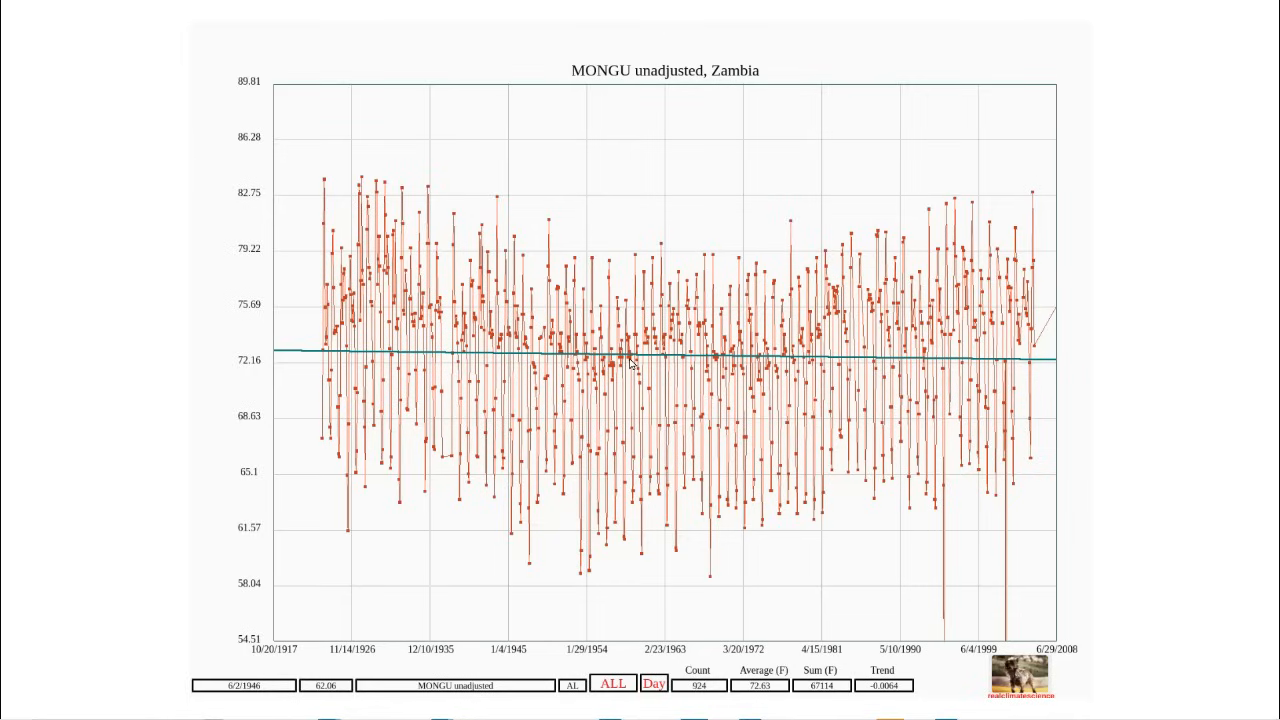
pyautogui.moveTo(610, 368)
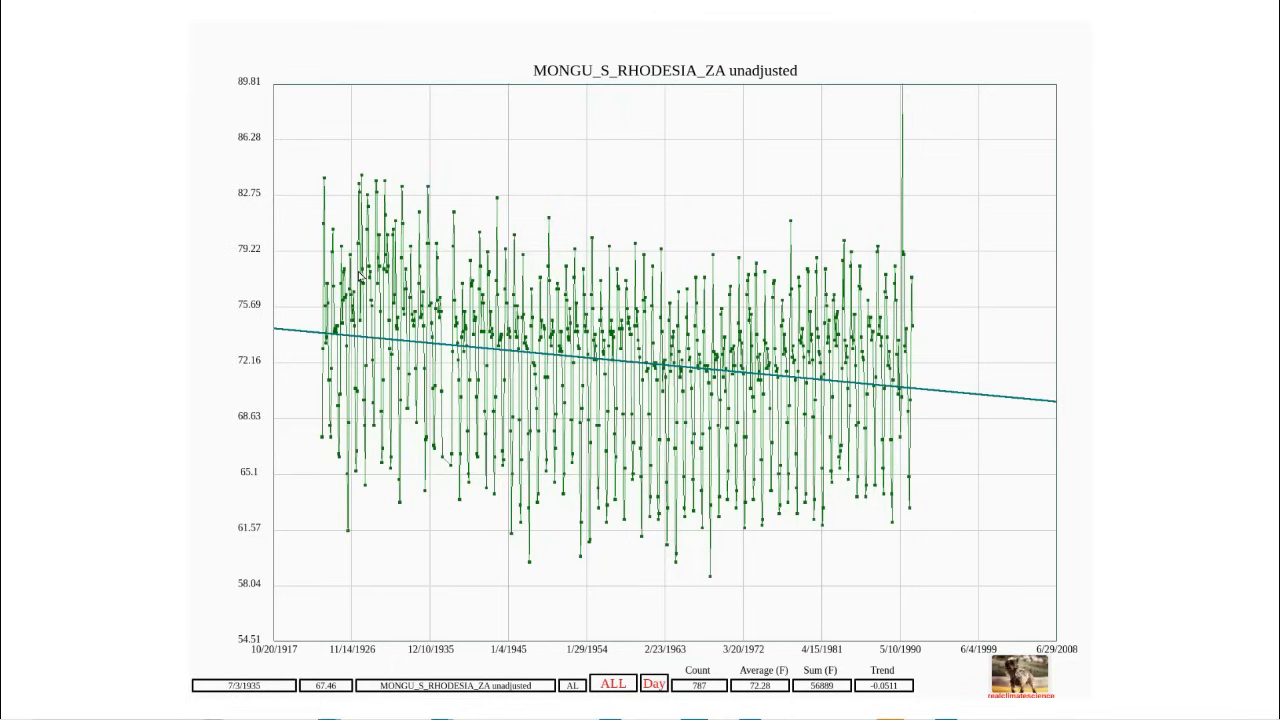
pyautogui.moveTo(616, 368)
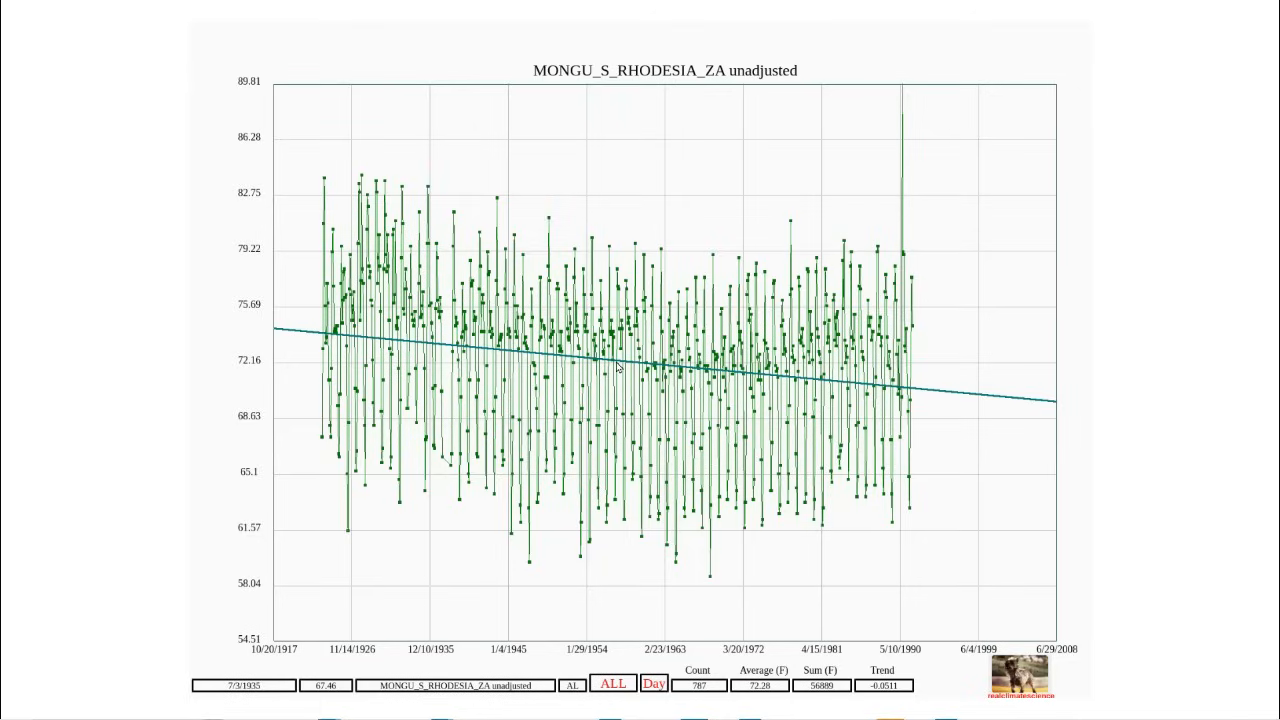
pyautogui.moveTo(368, 308)
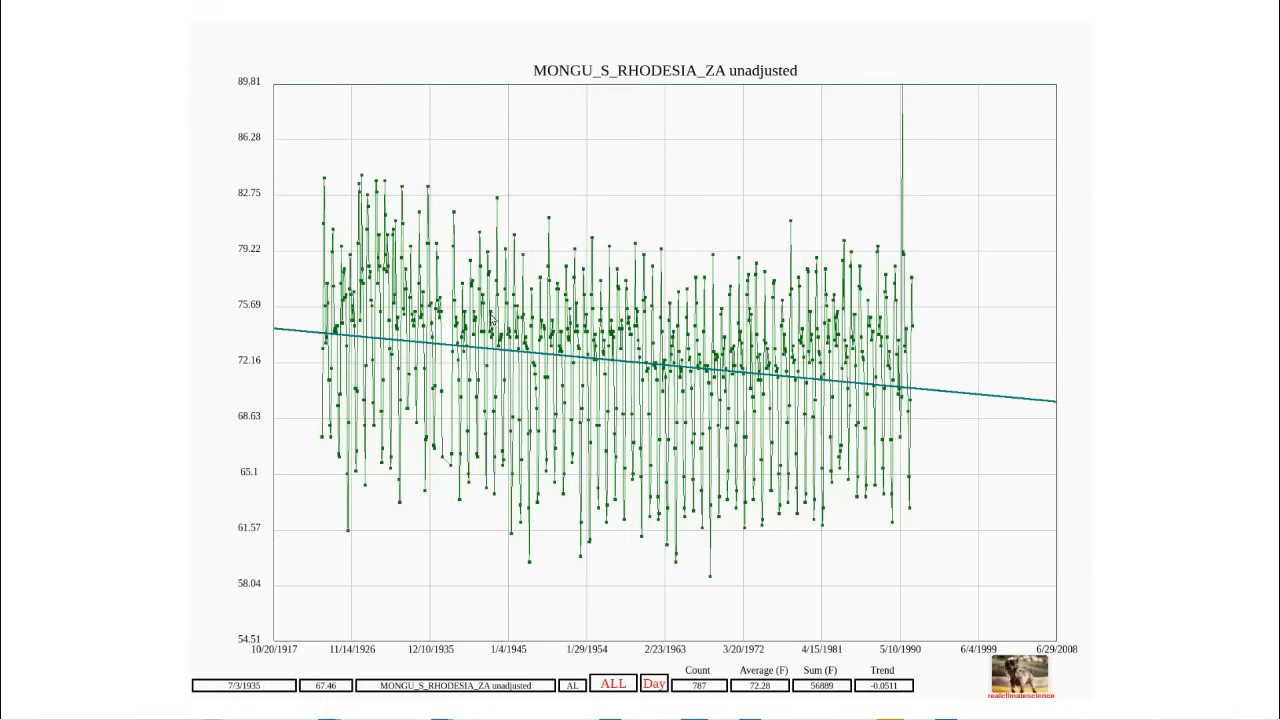
pyautogui.moveTo(644, 374)
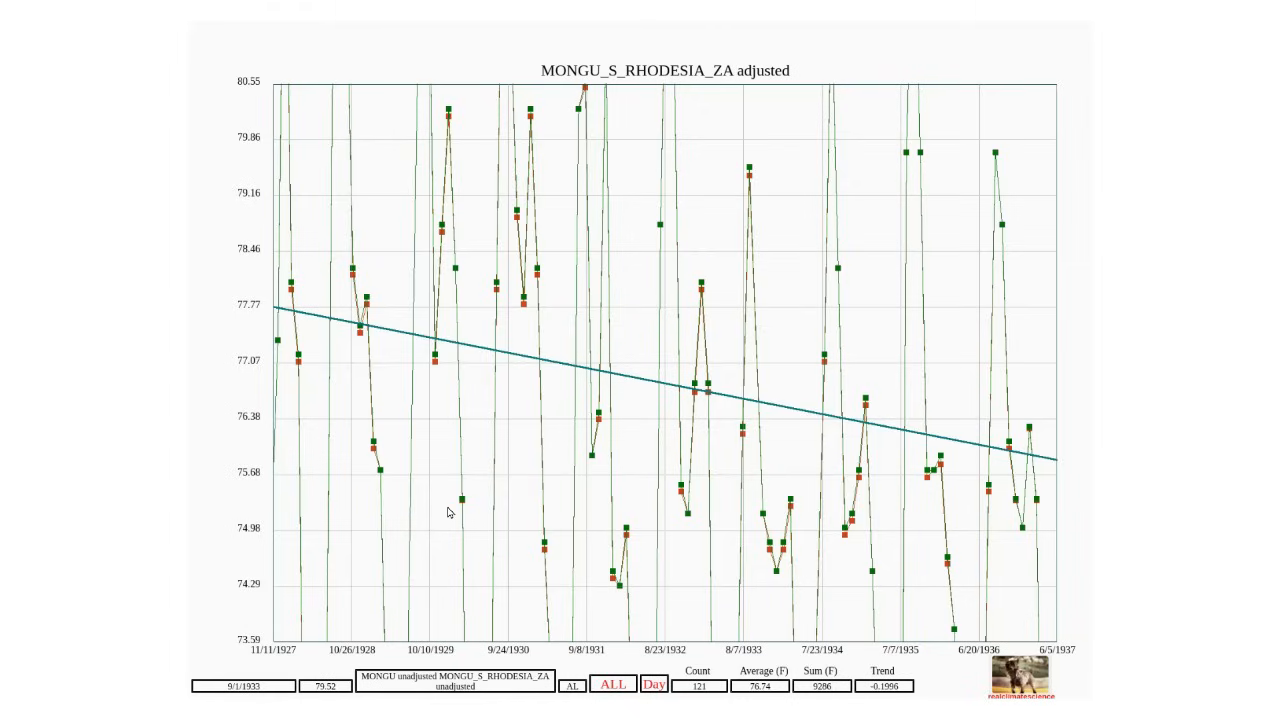
pyautogui.moveTo(868, 320)
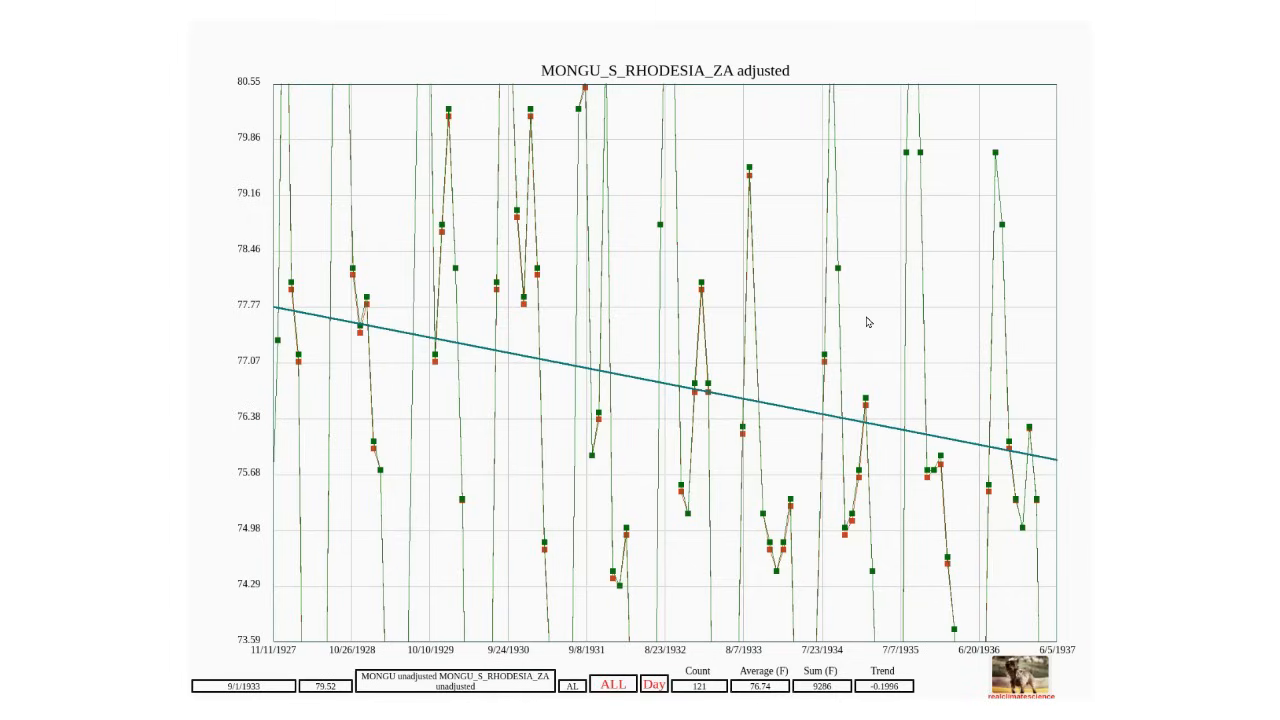
pyautogui.moveTo(860, 302)
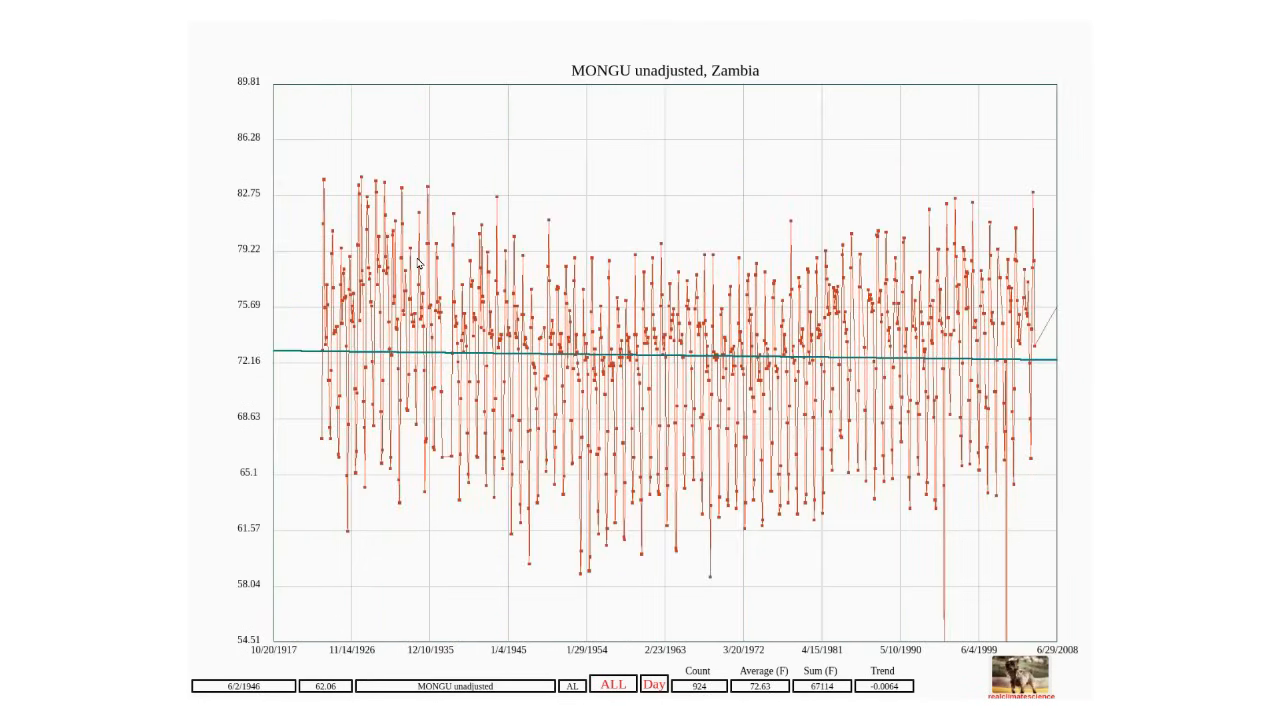
pyautogui.moveTo(544, 308)
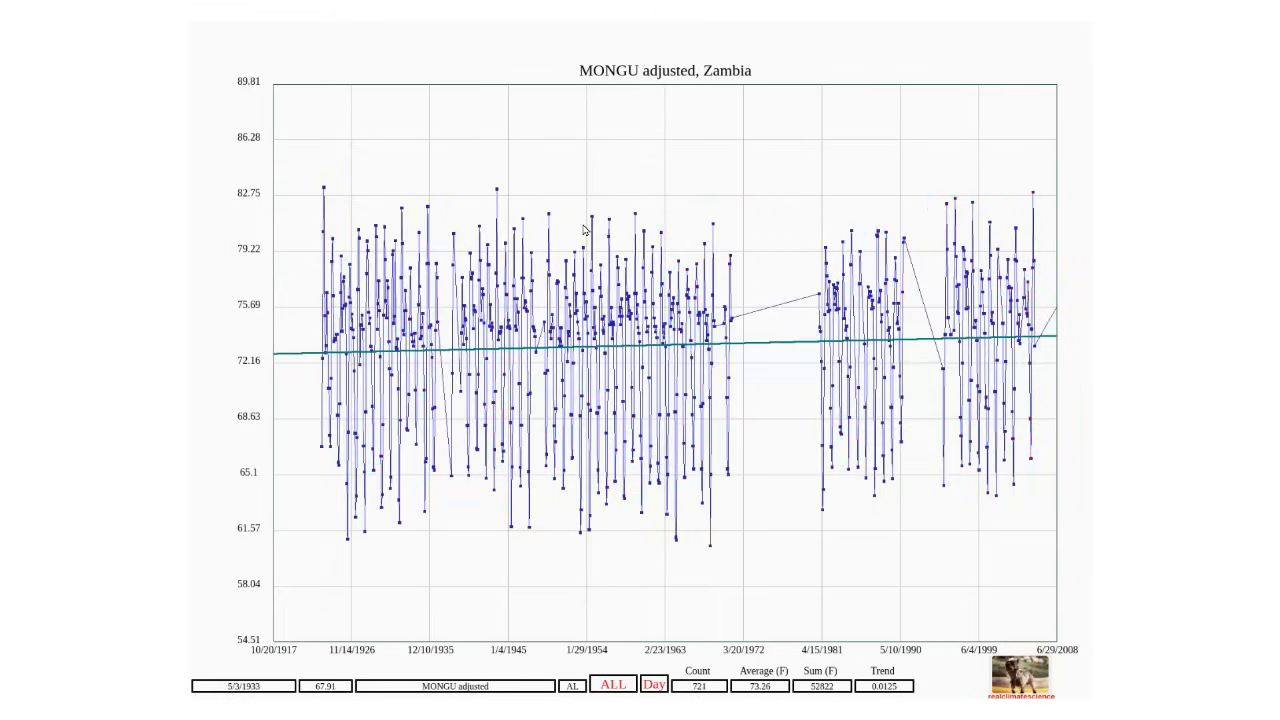
pyautogui.moveTo(552, 188)
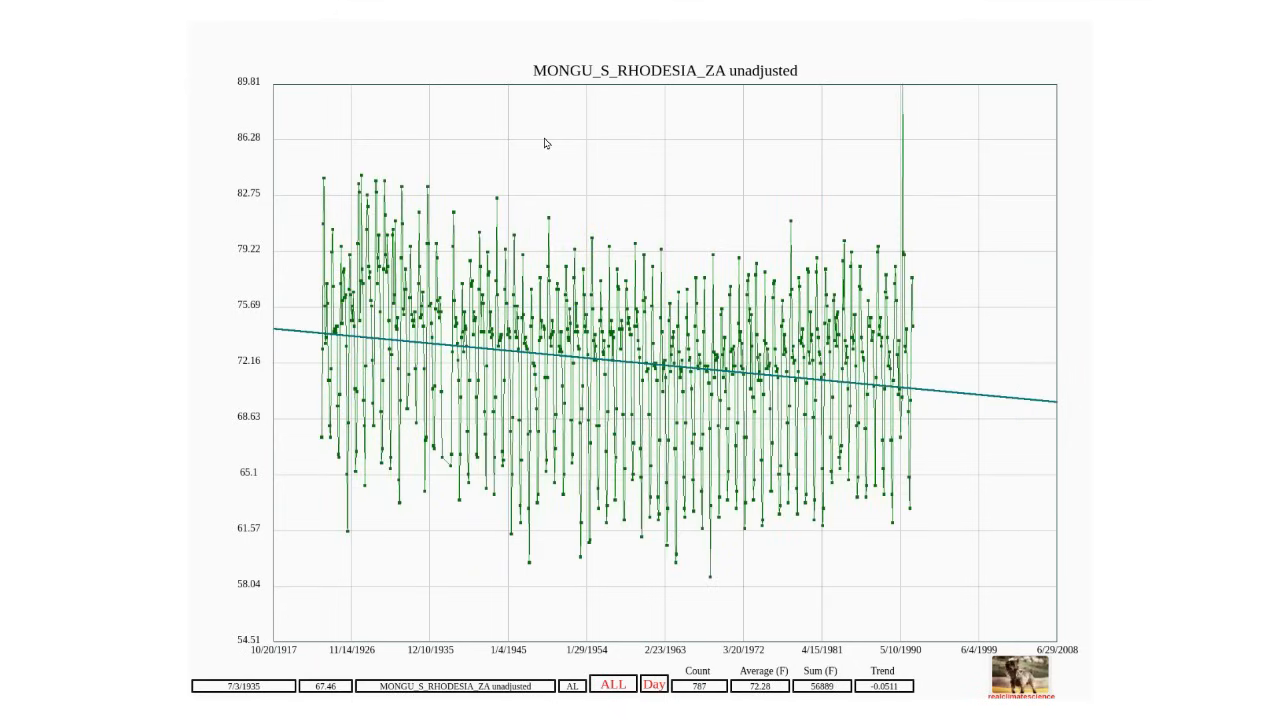
pyautogui.moveTo(530, 320)
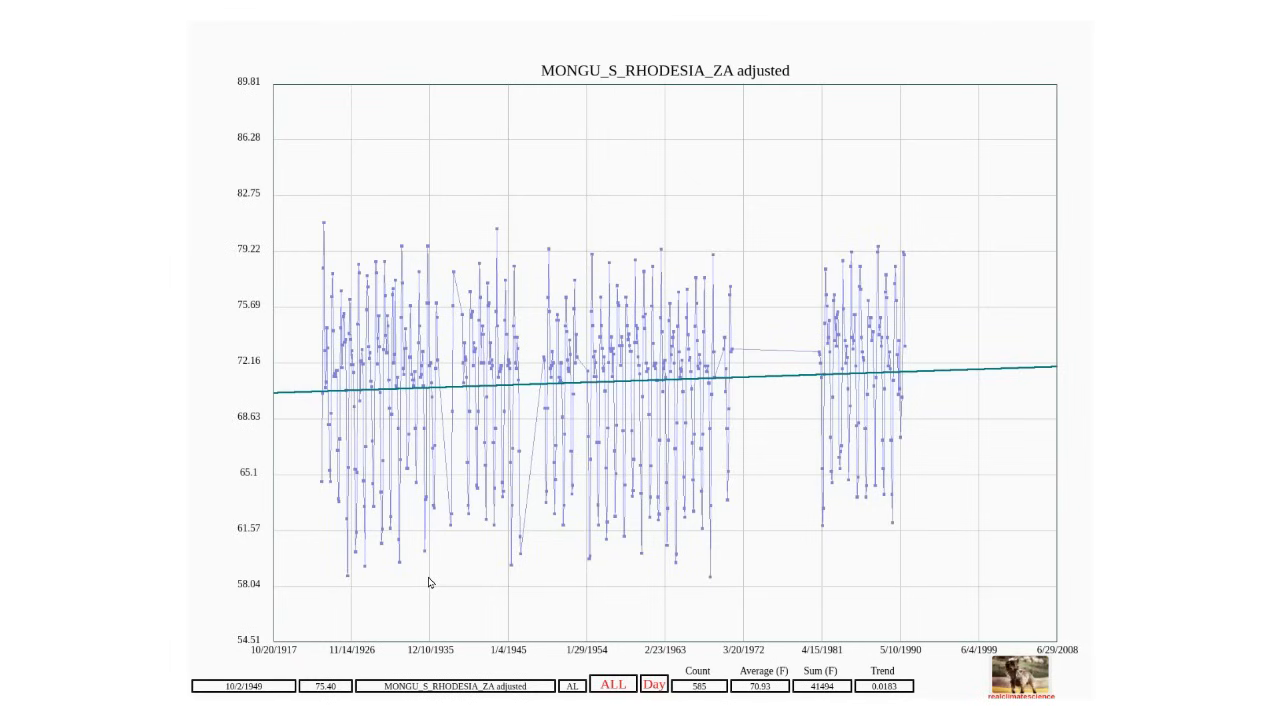
pyautogui.moveTo(4, 576)
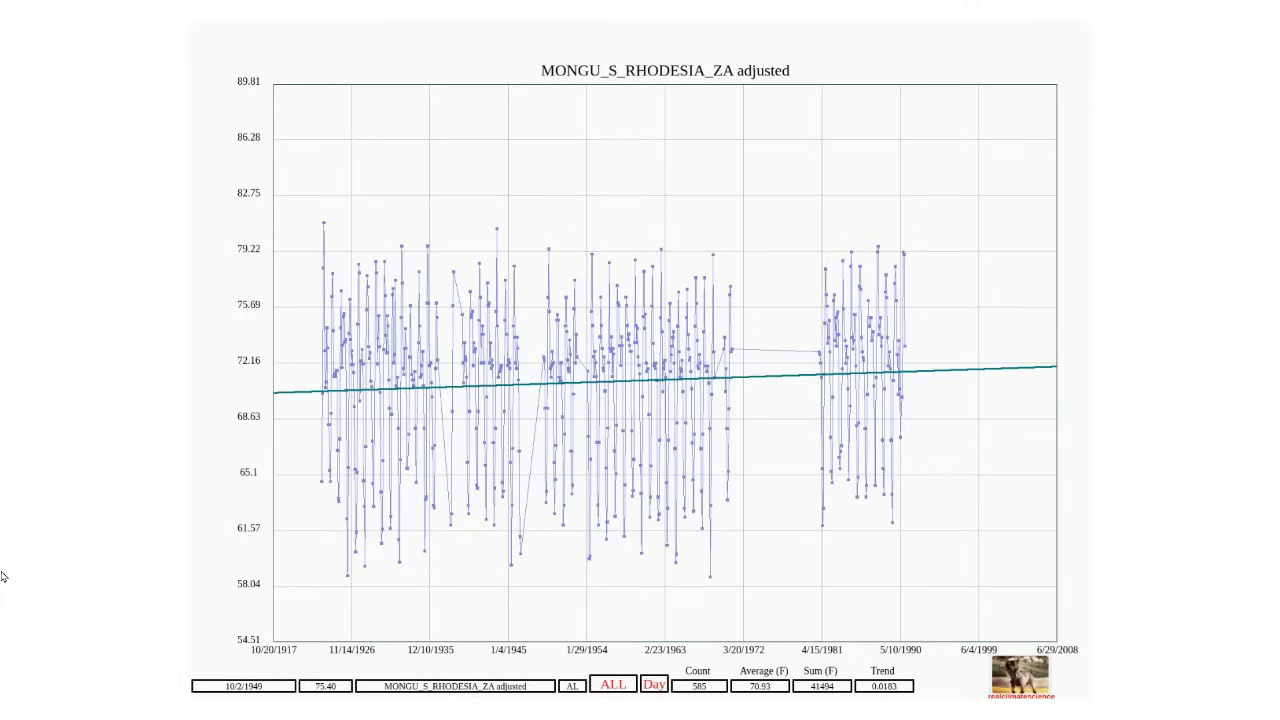